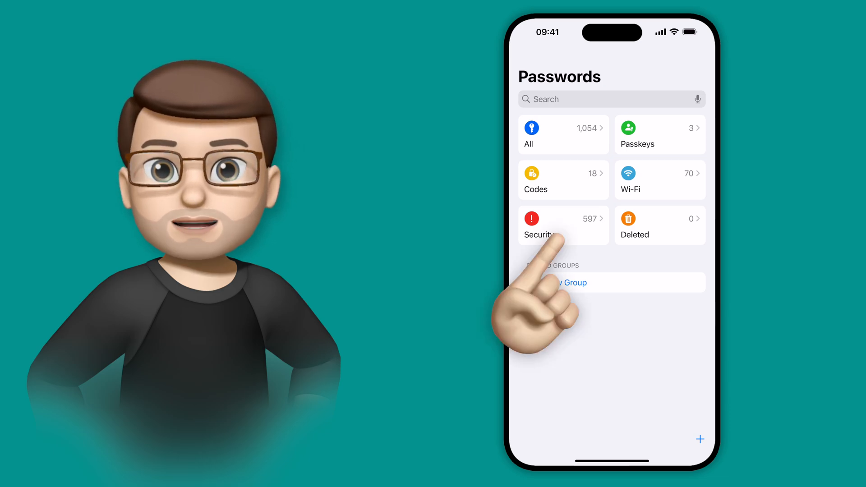
From Security recommendations, open the leaked British Gas password showing its change-immediately warning
{"action": "left_click", "coordinate": [552, 226]}
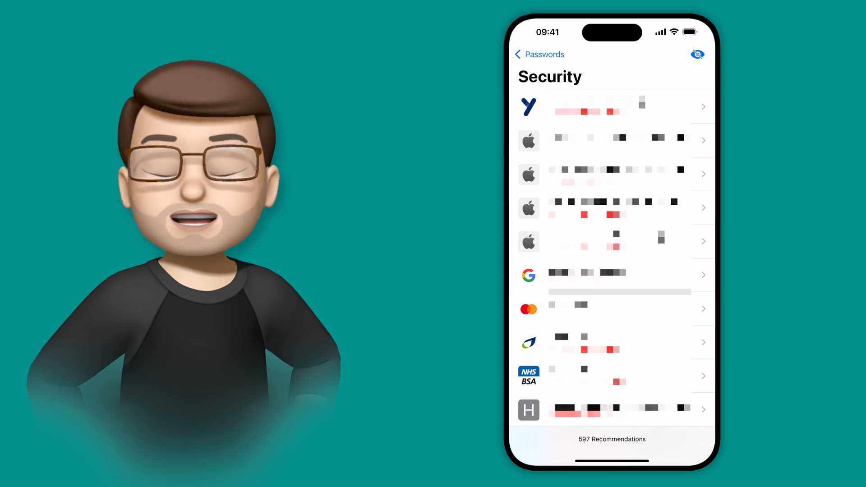
{"action": "left_click", "coordinate": [613, 342]}
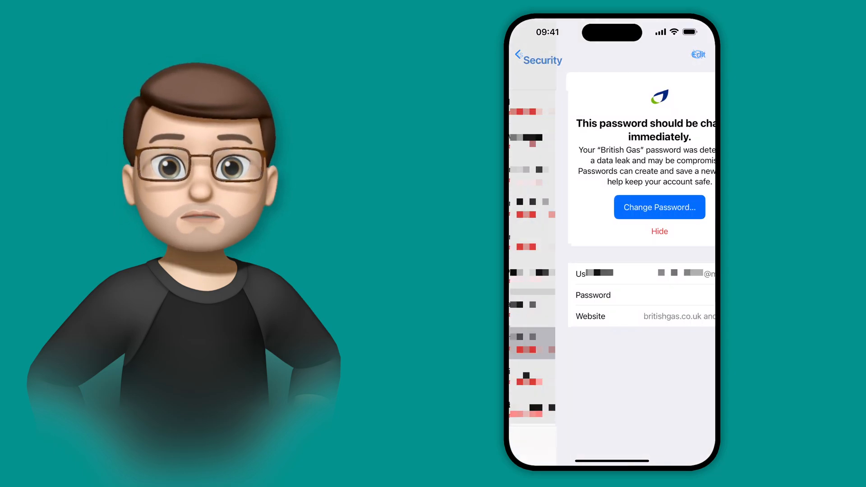